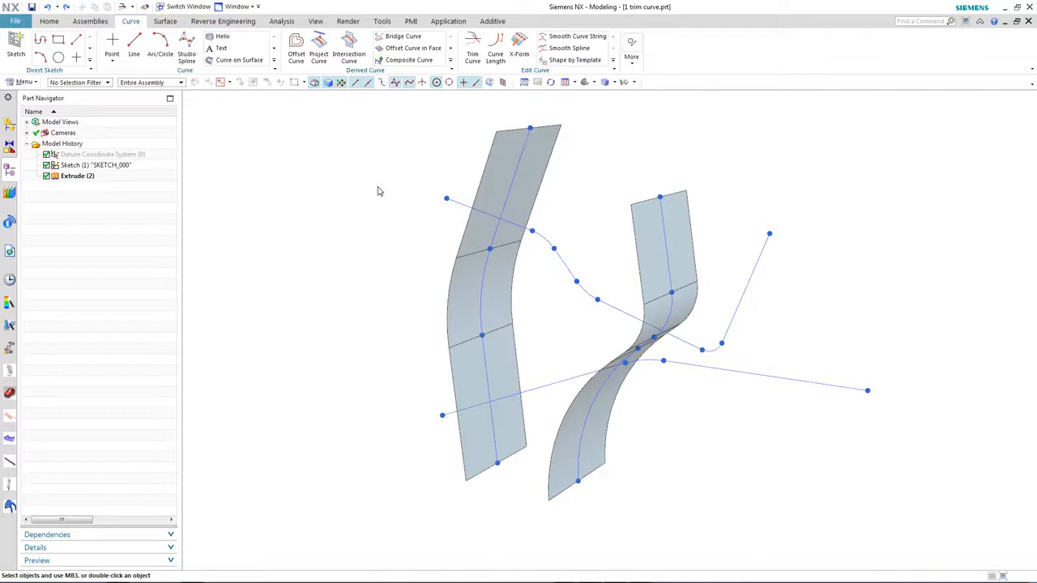
mouse_move(473, 73)
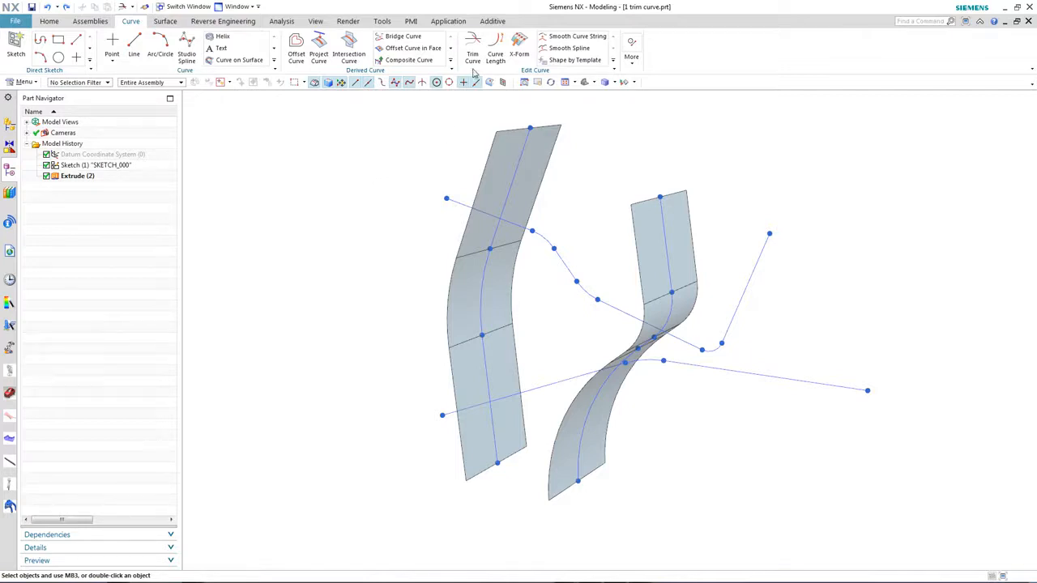
- Trim the spline at both extruded faces, keeping the selected sections, creating the Trim Curve feature
left_click(473, 47)
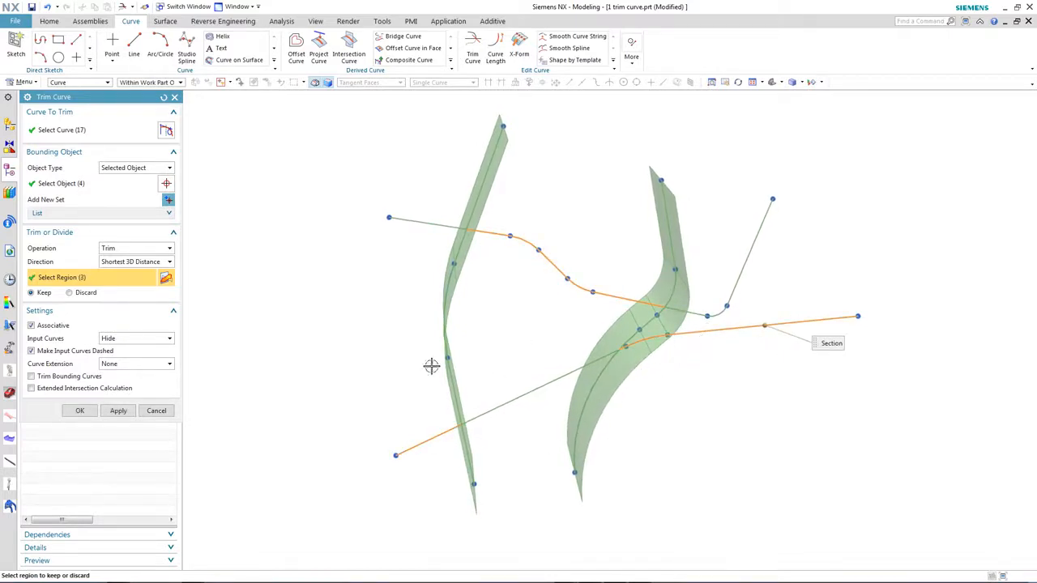
left_click(80, 412)
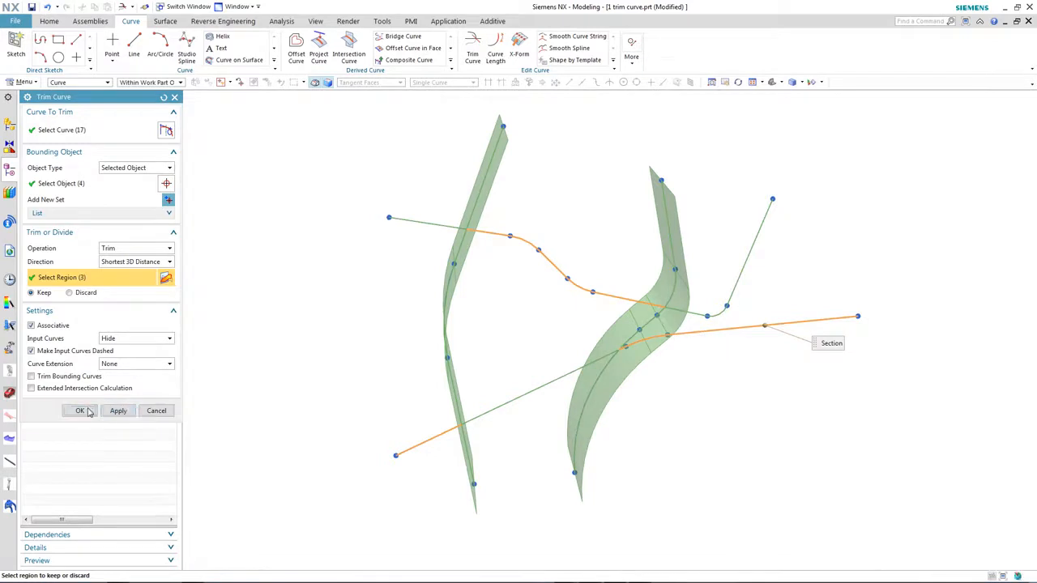
left_click(80, 412)
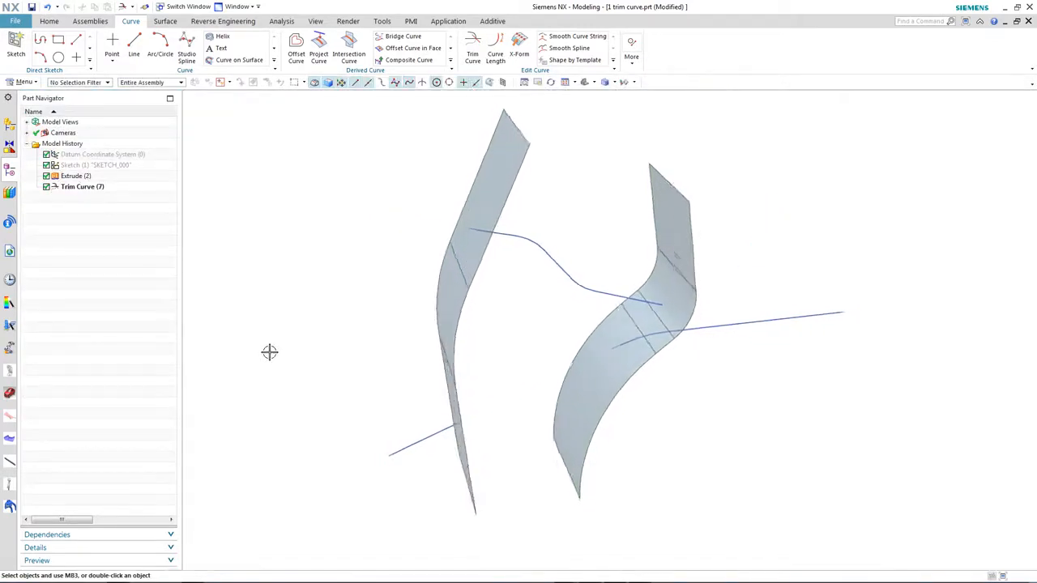